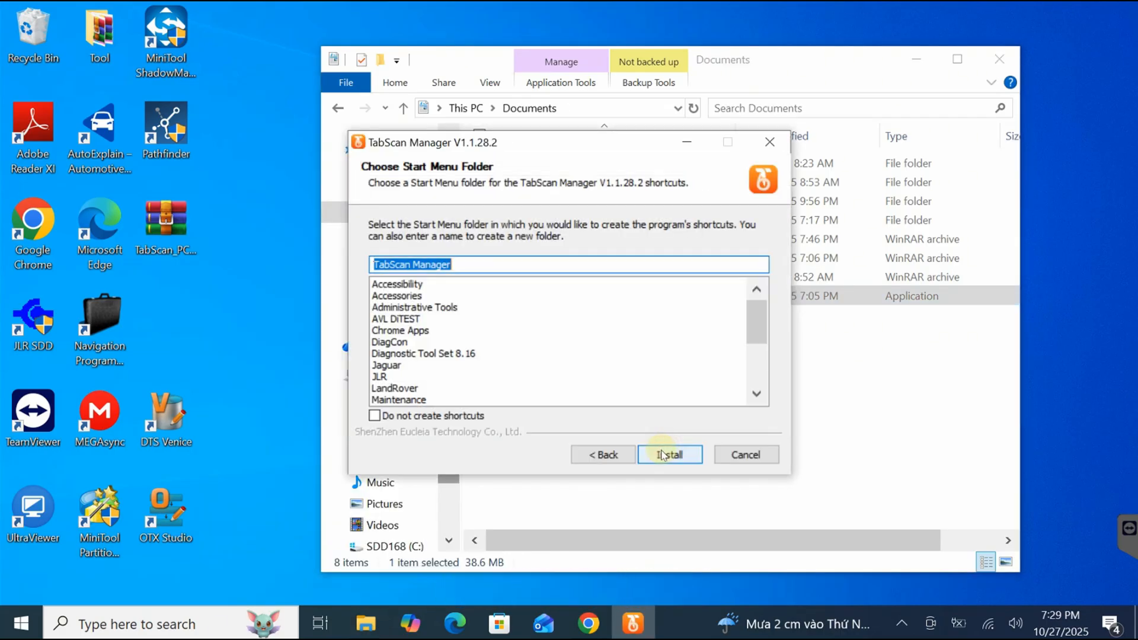
# Step: Install TabScan Manager V1.1.28.2 and close the finished setup wizard
pyautogui.click(669, 455)
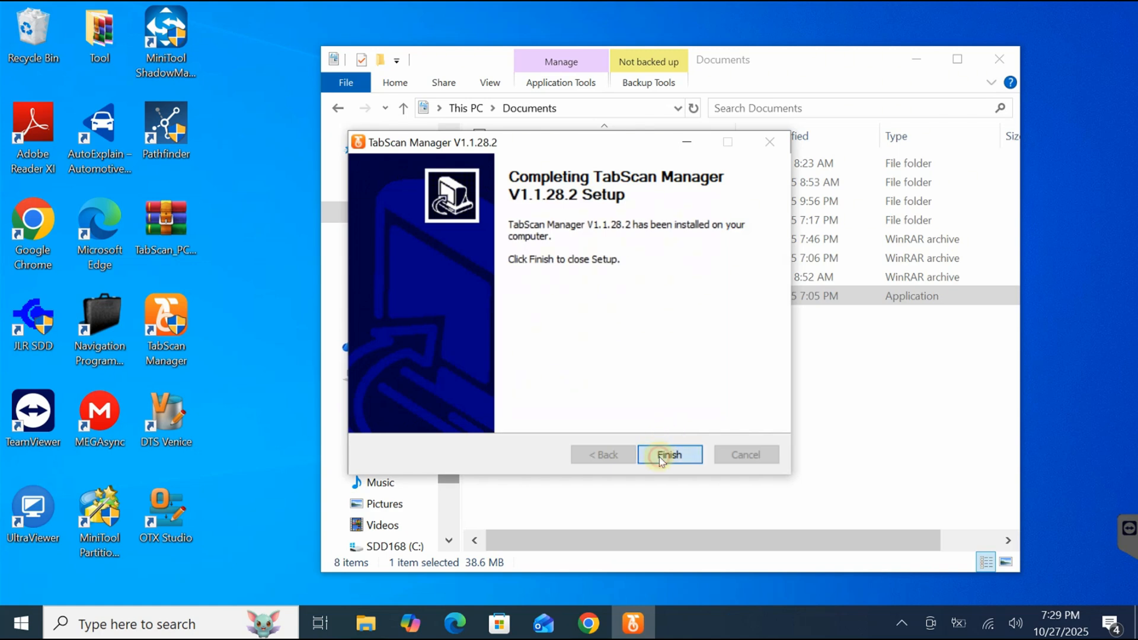
pyautogui.click(668, 455)
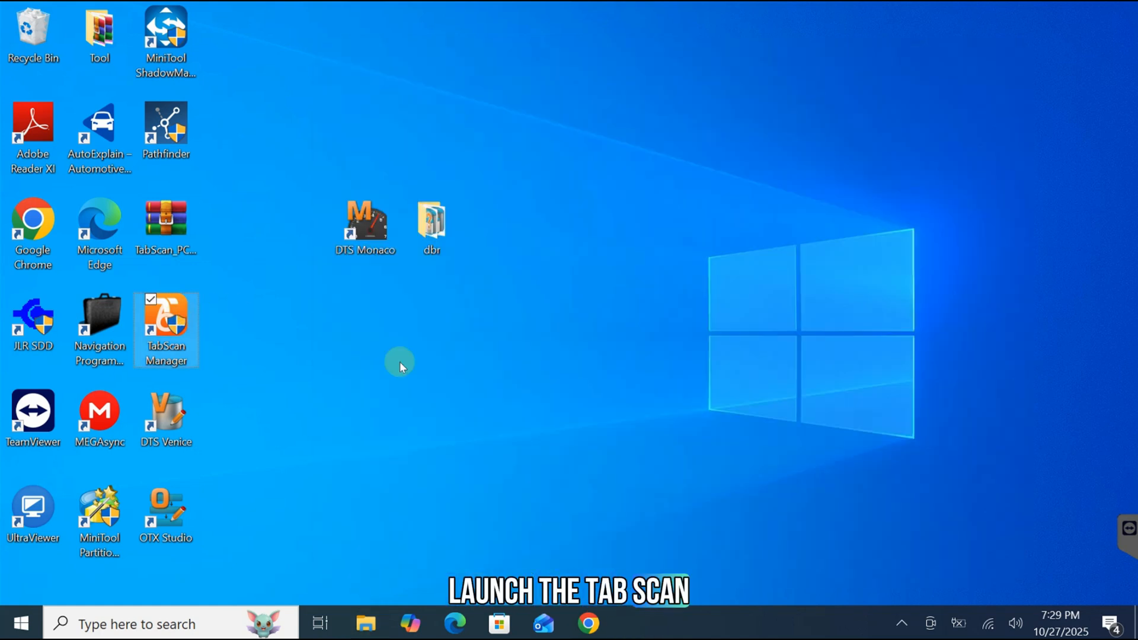
# Step: Launch TabScan Manager, install the BENZ vehicle driver 1.6.0, and return to Device
pyautogui.doubleClick(165, 328)
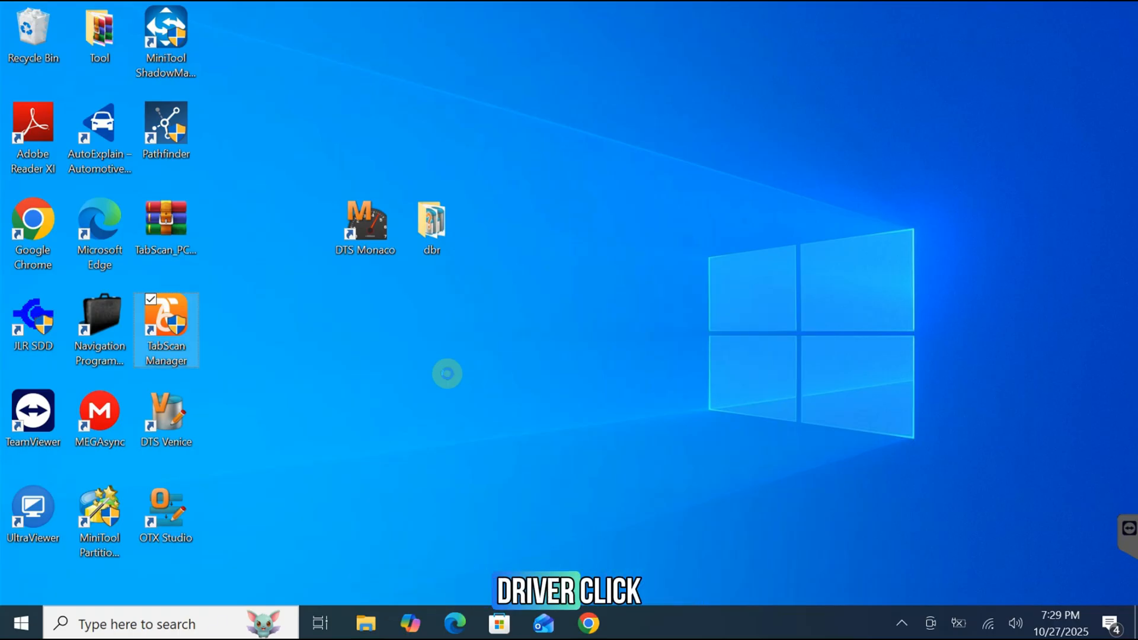
pyautogui.doubleClick(165, 319)
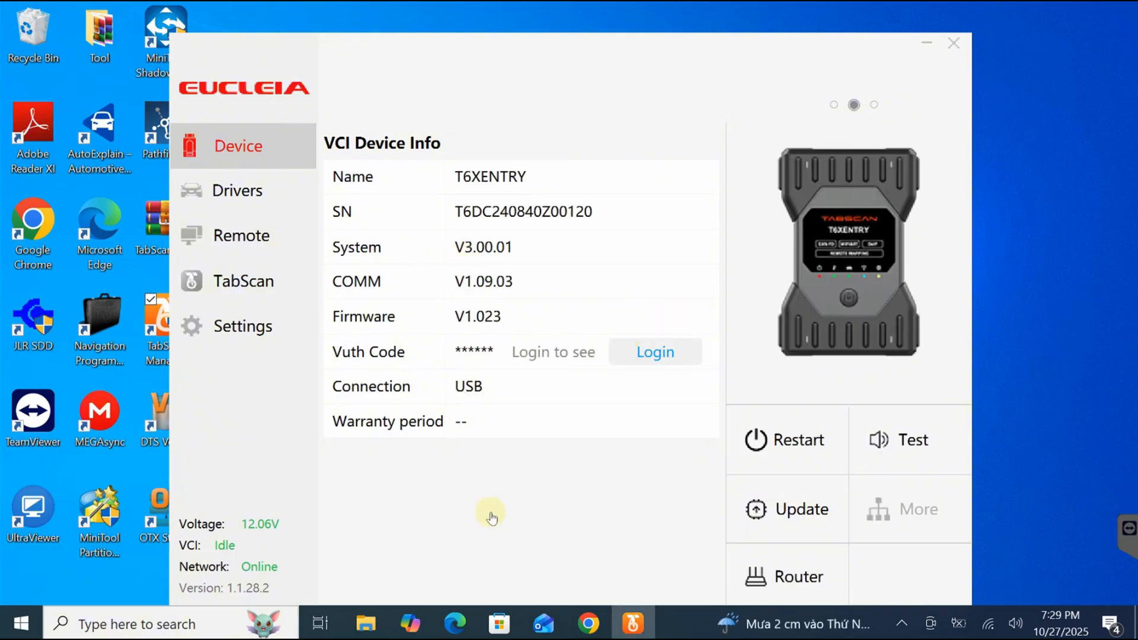
pyautogui.click(237, 190)
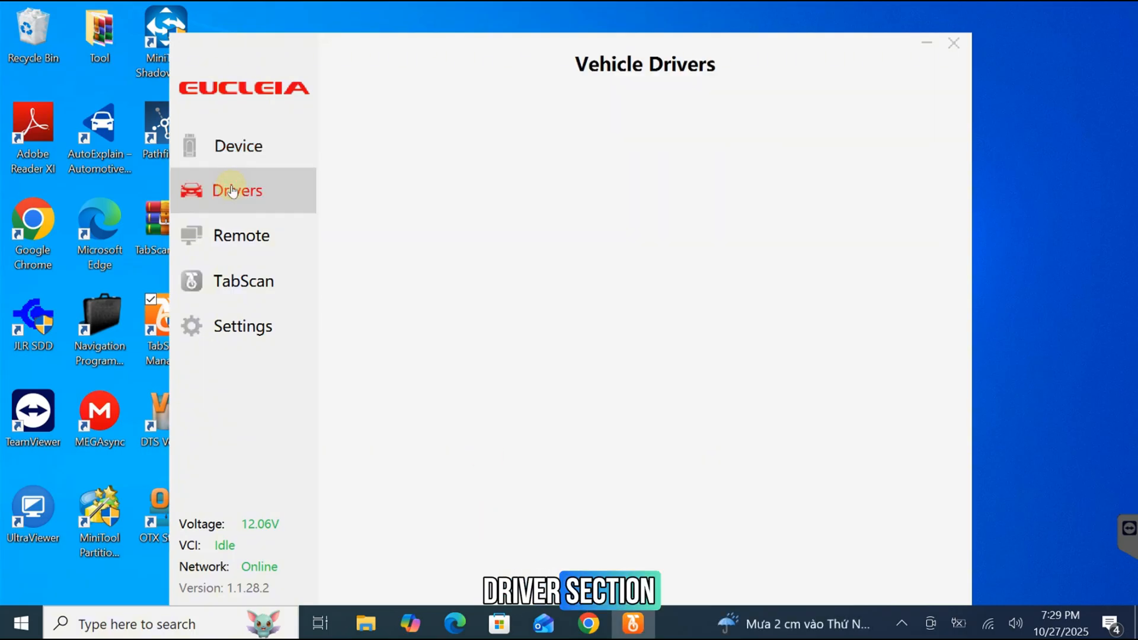
pyautogui.click(236, 190)
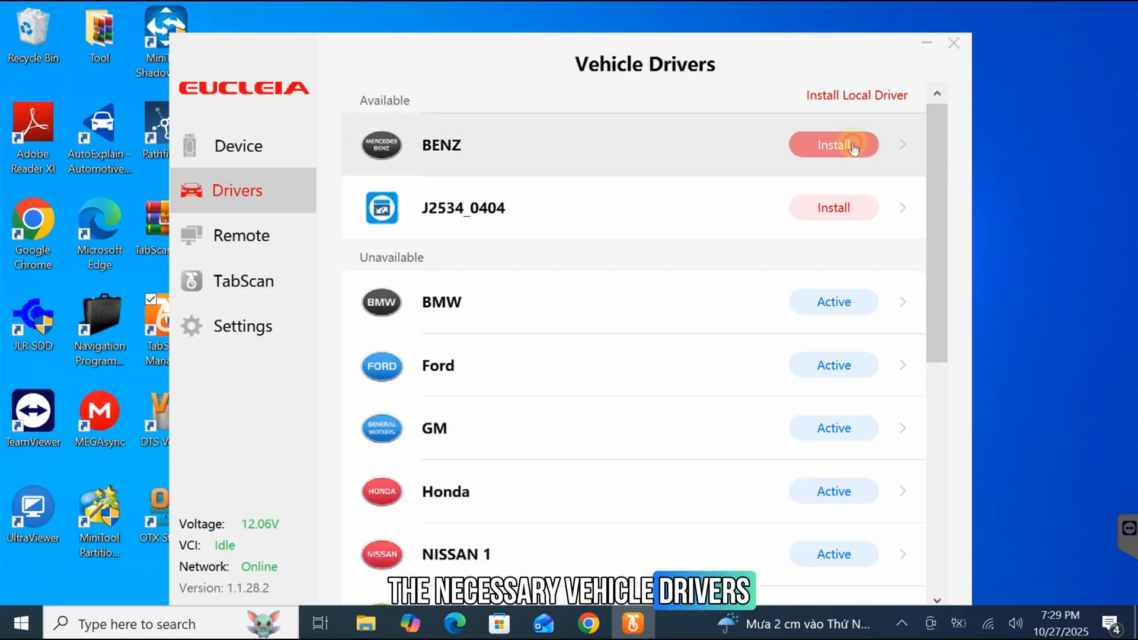
pyautogui.click(833, 145)
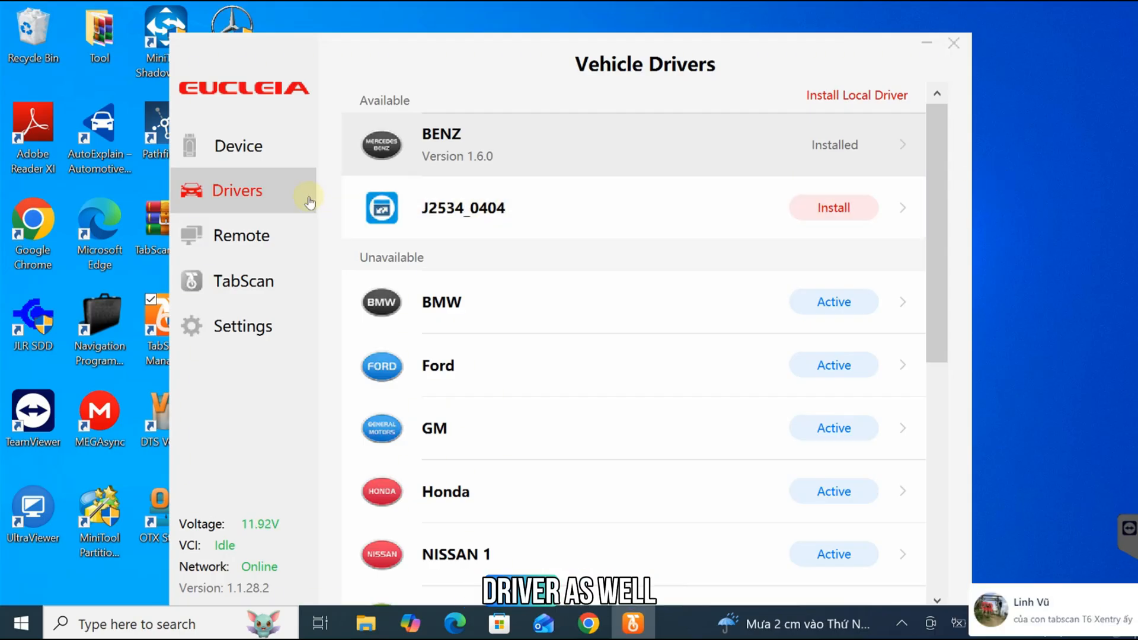
pyautogui.click(238, 146)
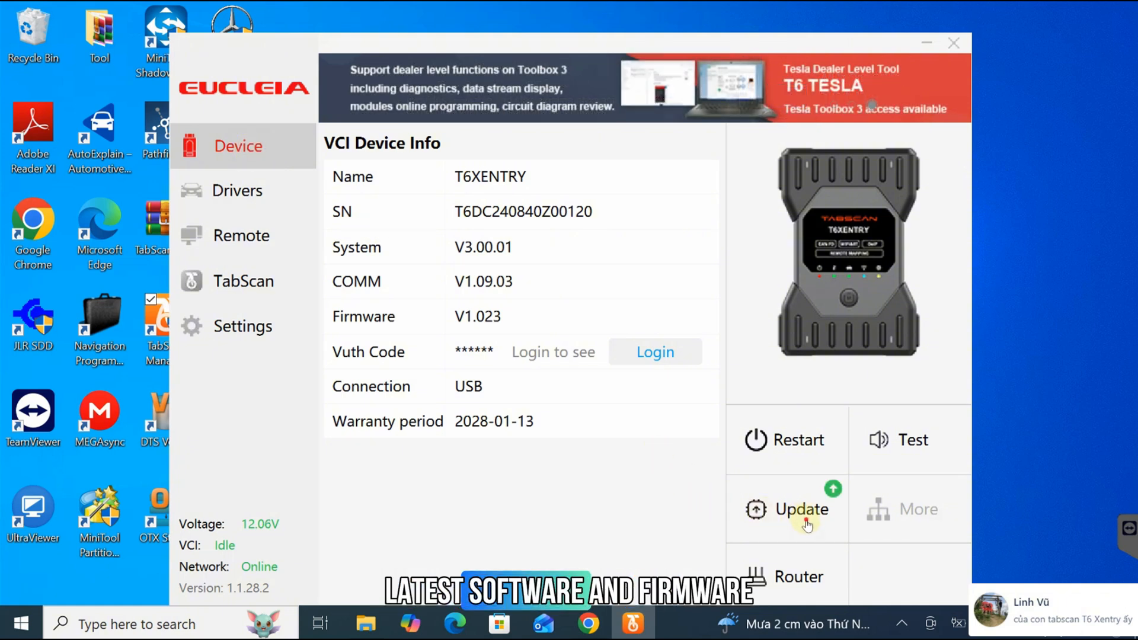
# Step: Check for device updates and start the COMM module update to 1.11.08
pyautogui.click(802, 508)
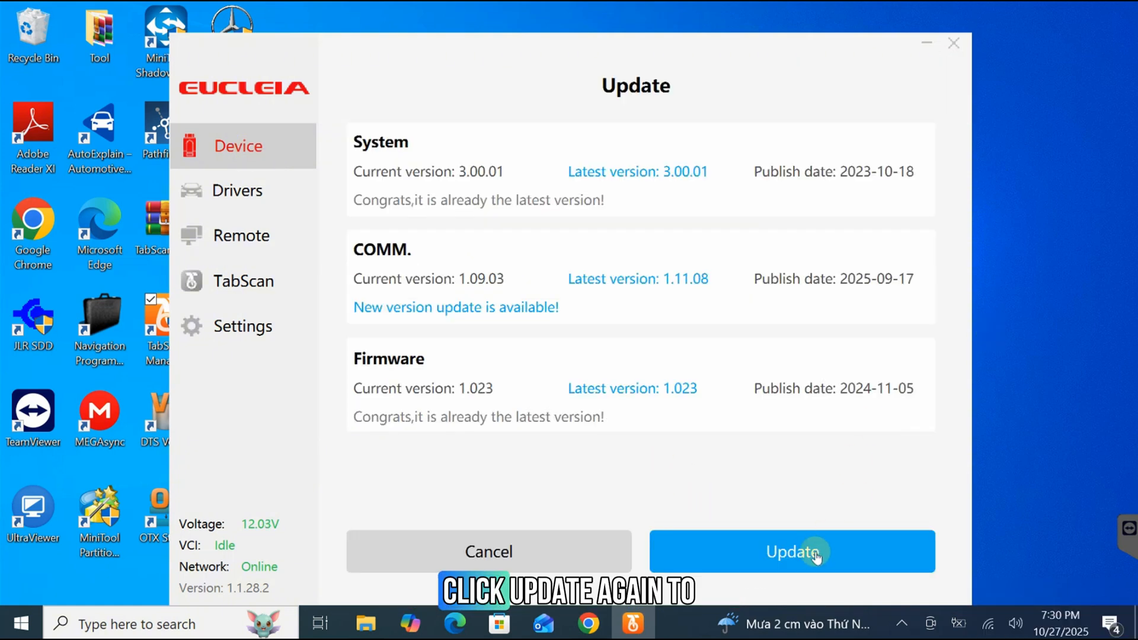
pyautogui.click(791, 552)
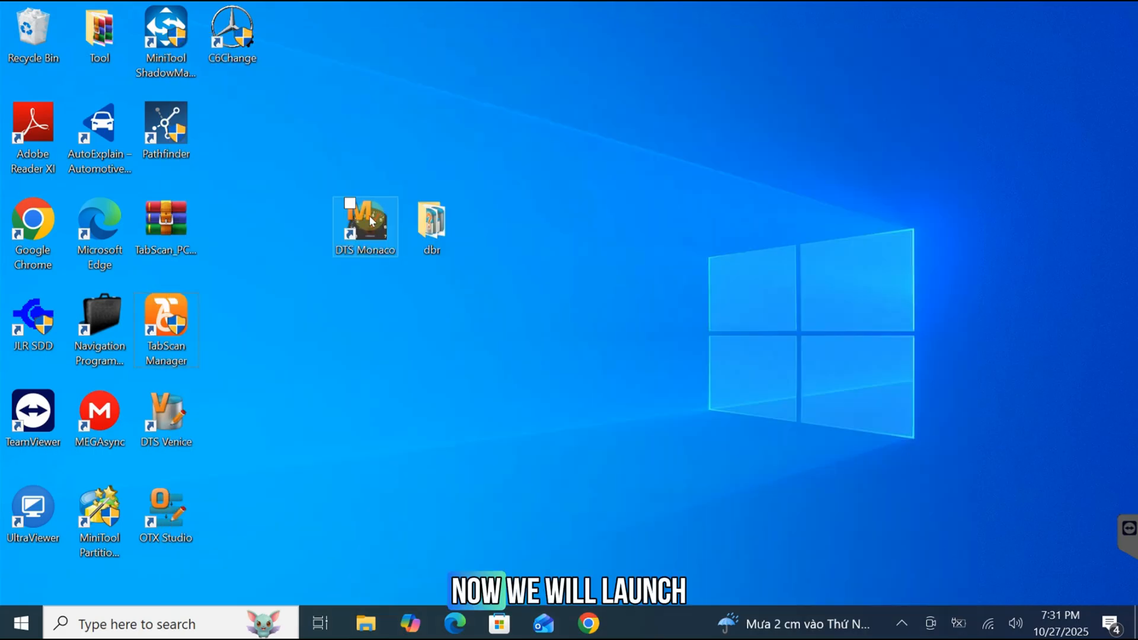
# Step: Launch DTS Monaco and accept the liability warning with 'Yes, I am'
pyautogui.doubleClick(365, 224)
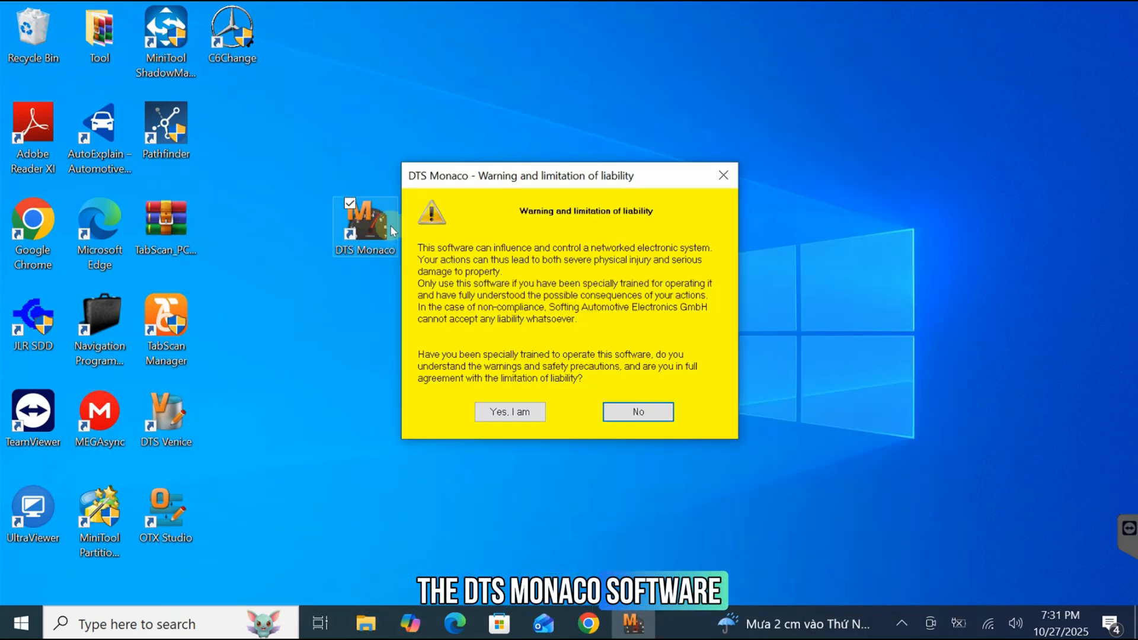
pyautogui.click(509, 412)
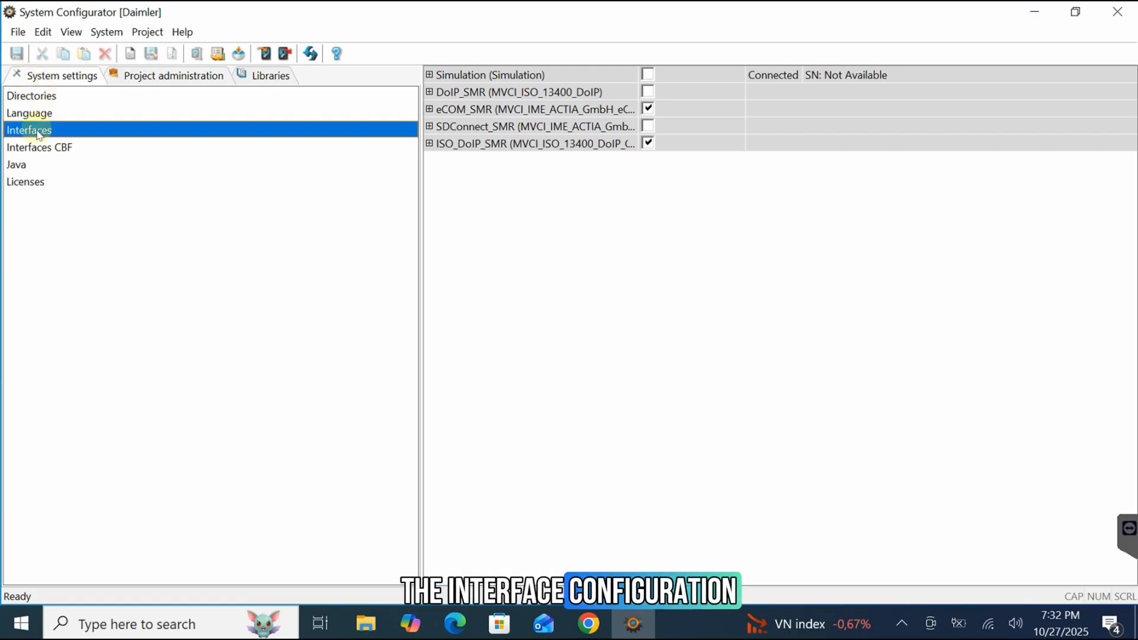
# Step: Refresh the interface list to re-detect eCOM and ISO DoIP, then close System Configurator
pyautogui.click(309, 54)
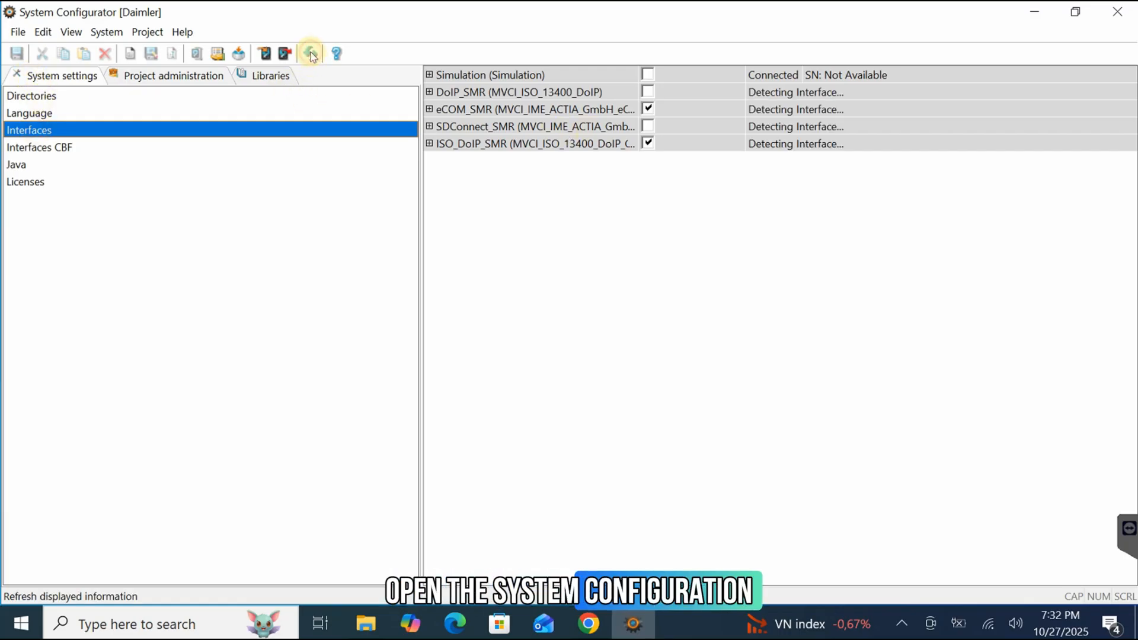
pyautogui.click(310, 53)
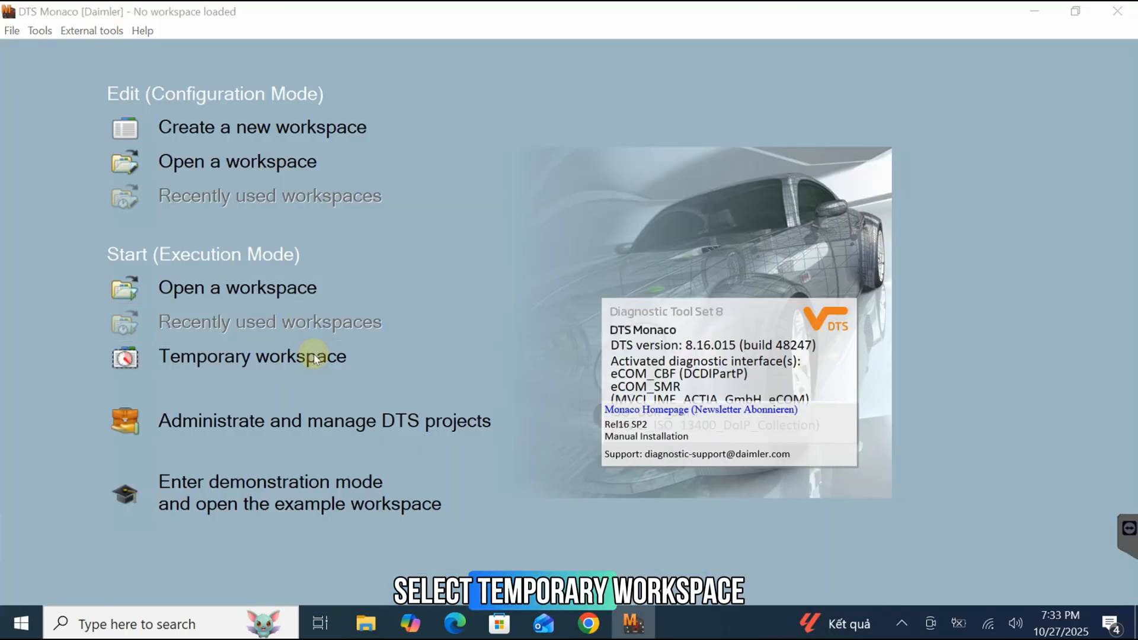
# Step: Create a temporary workspace from dbr data with the MBCar_MBVan_SMR_DiagnosticCAN_V_02_05 template
pyautogui.click(252, 356)
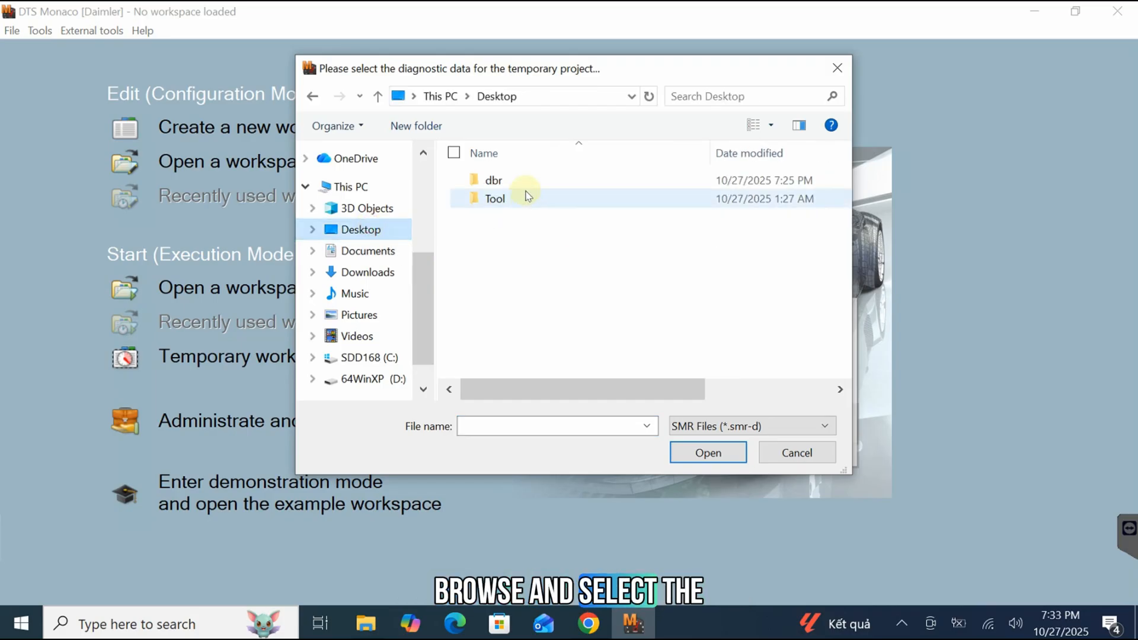
pyautogui.click(493, 181)
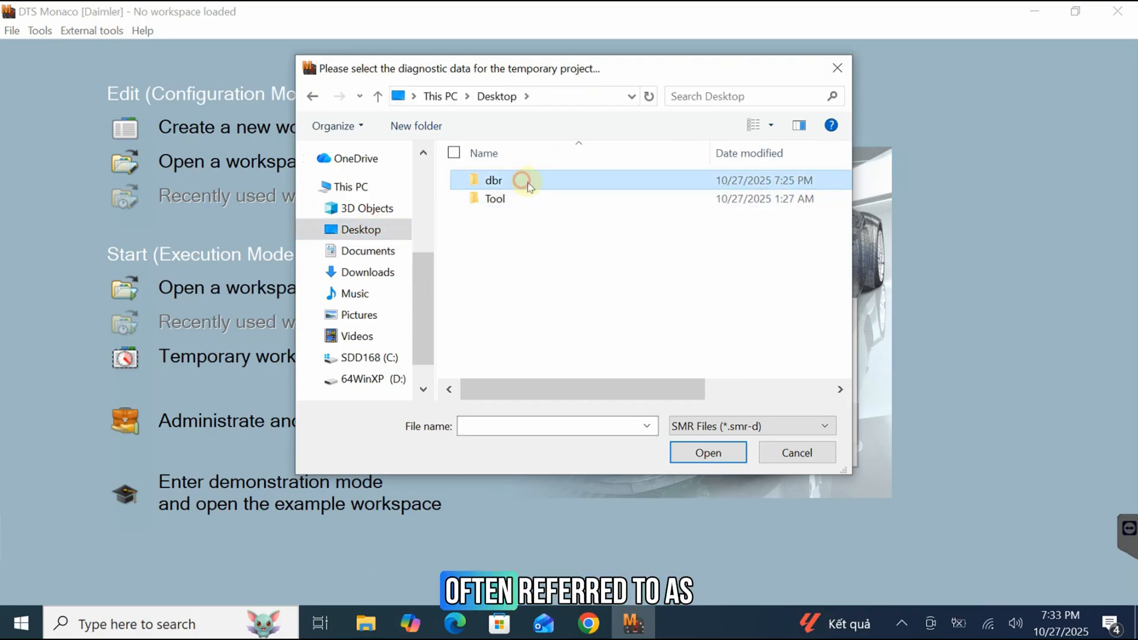
pyautogui.click(795, 453)
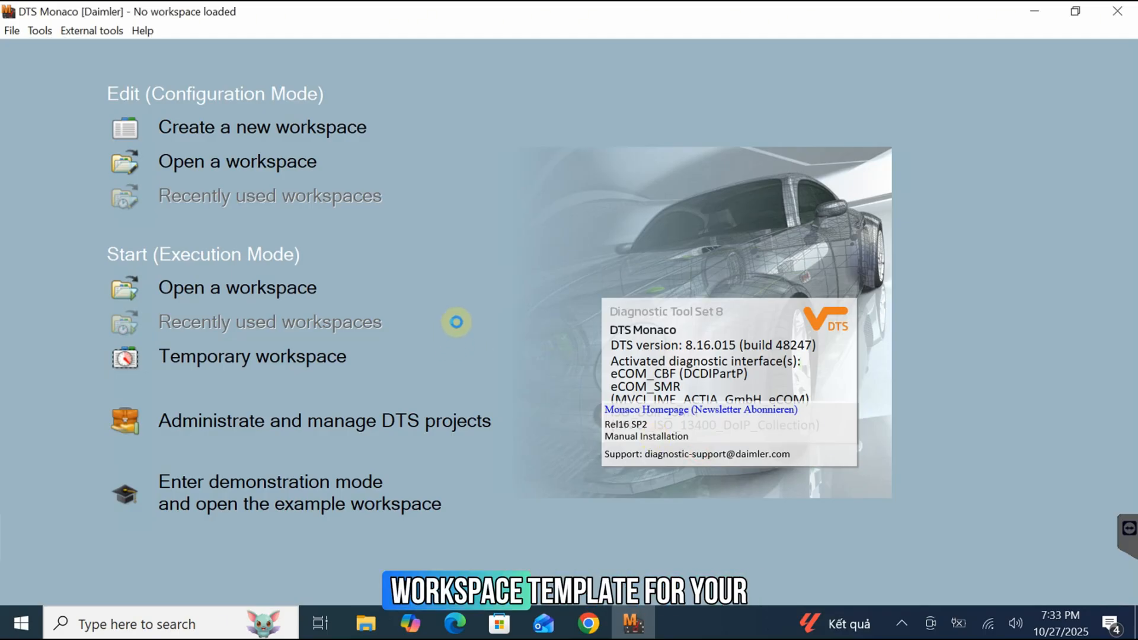
pyautogui.click(261, 126)
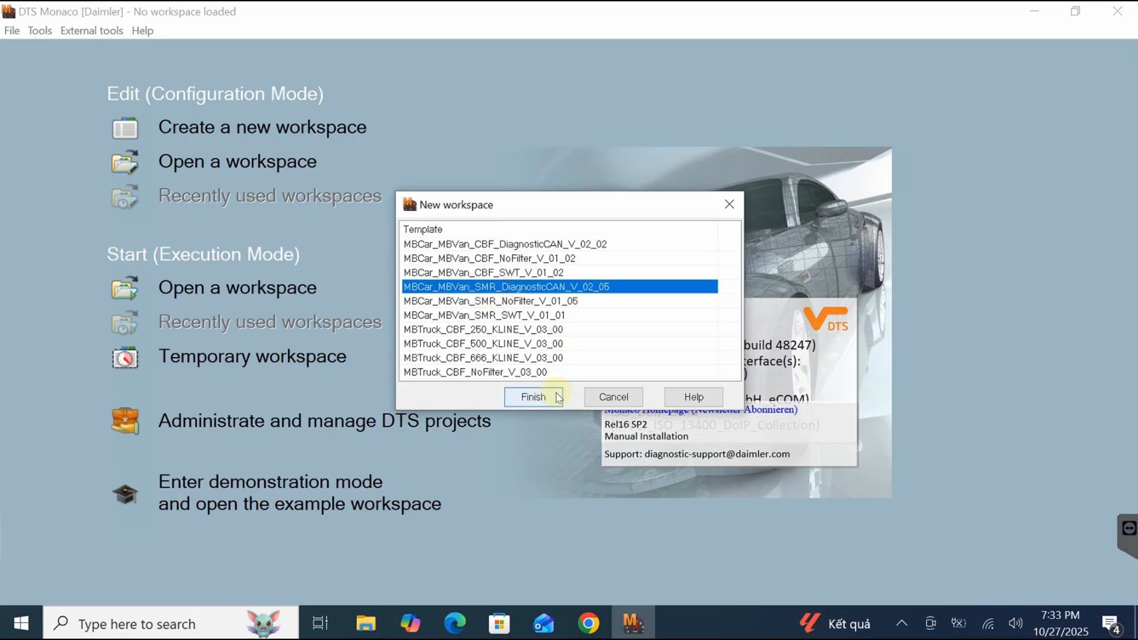
pyautogui.click(533, 397)
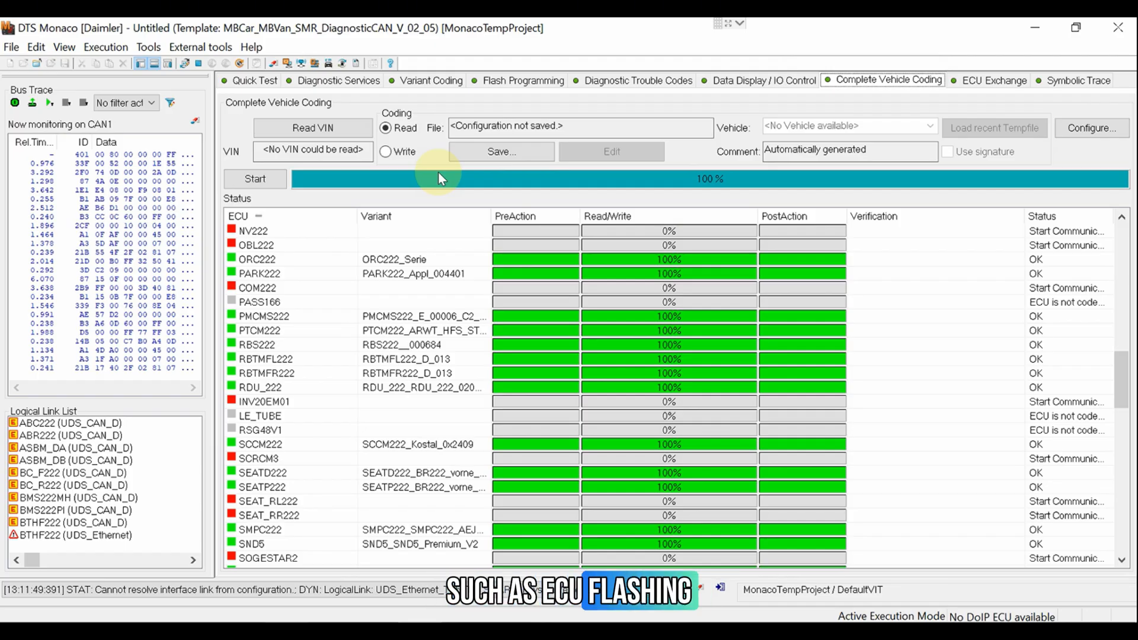
# Step: Review the quick test results and the VGS4NAG2 identification details
pyautogui.click(256, 80)
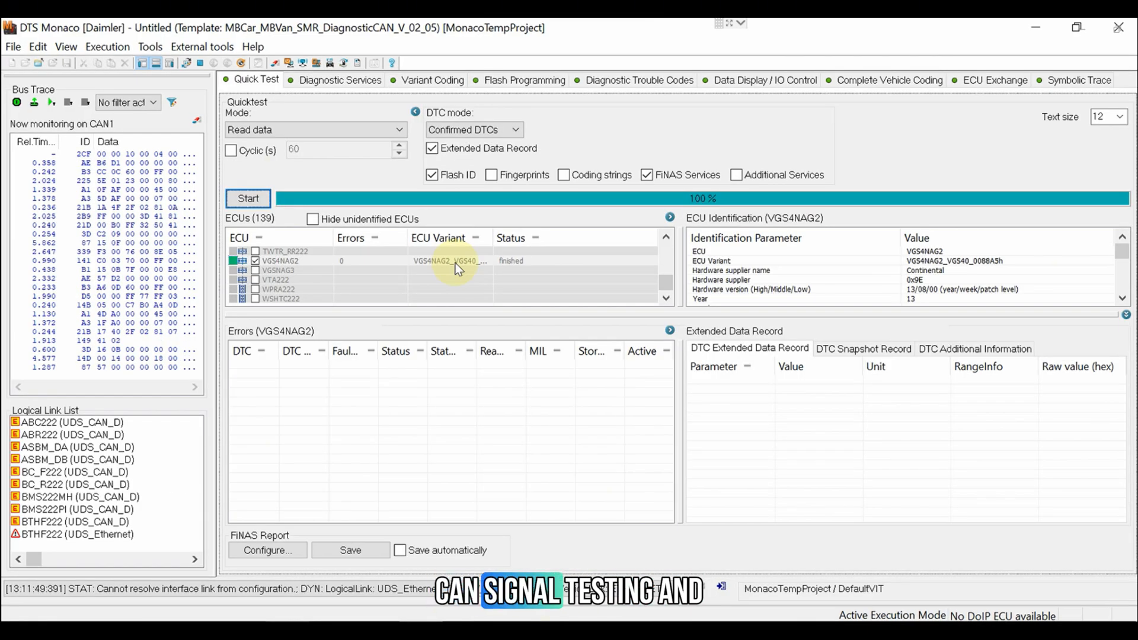
pyautogui.click(340, 80)
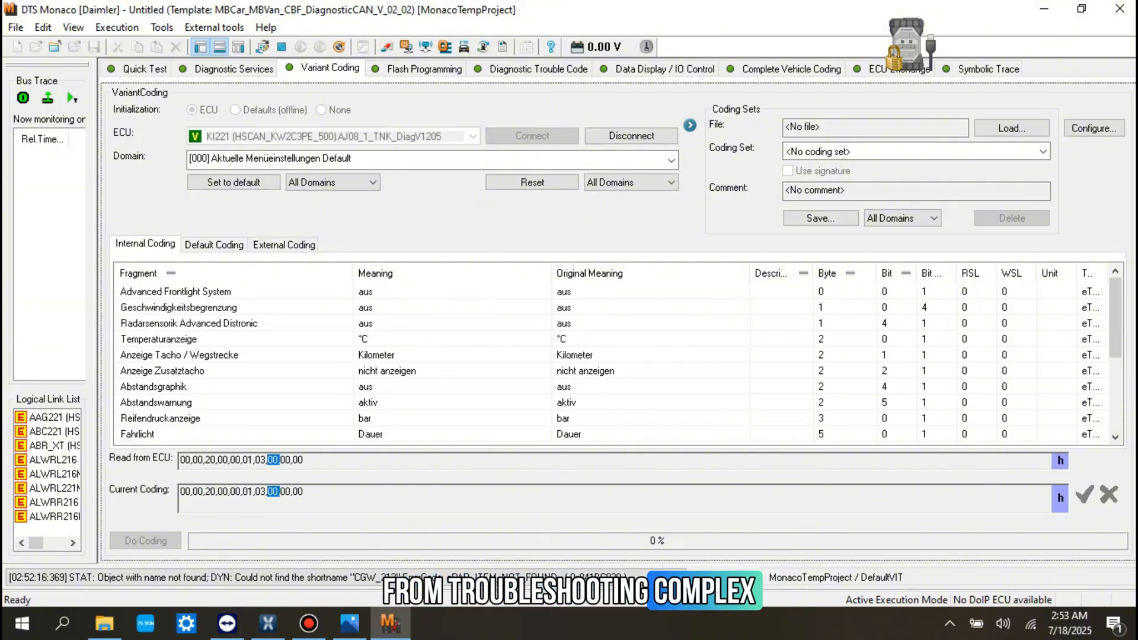
pyautogui.click(450, 339)
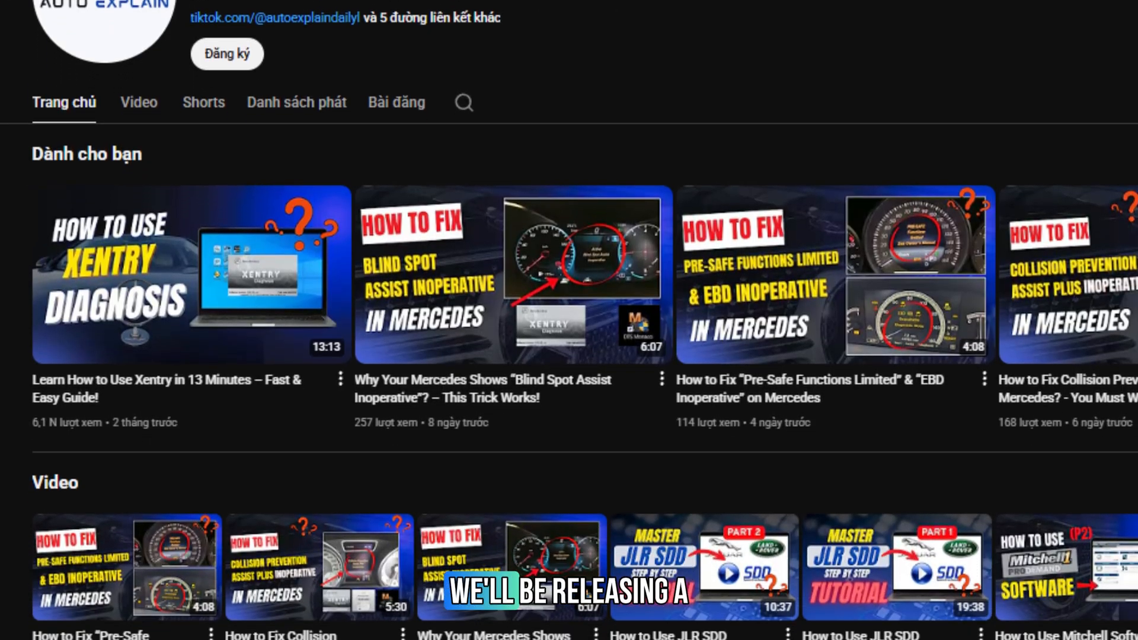
pyautogui.scroll(-3)
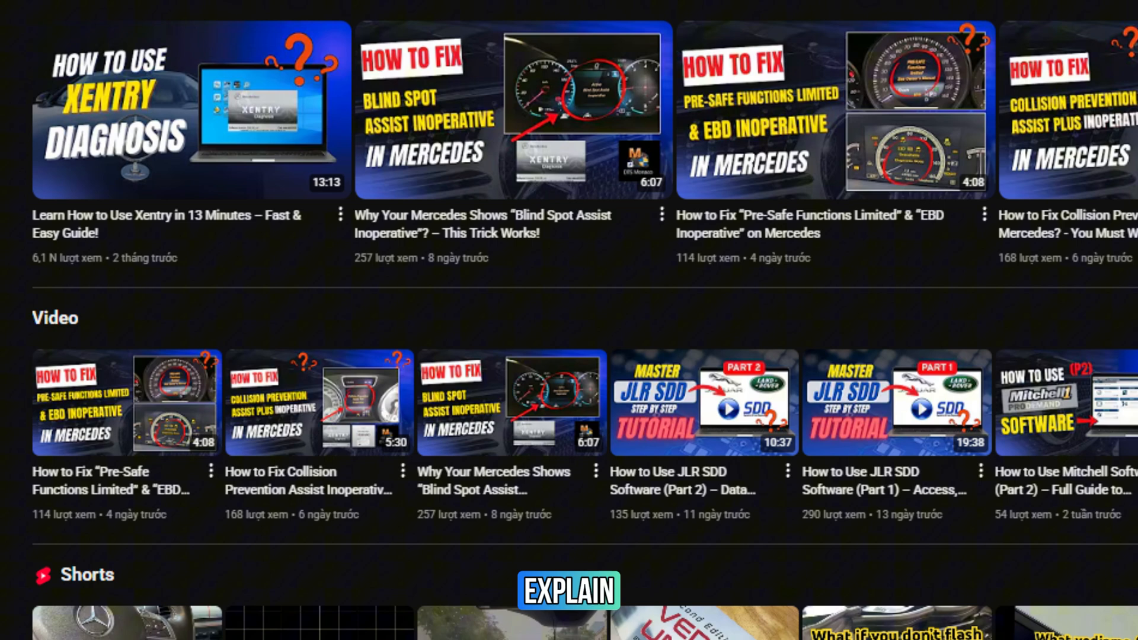
pyautogui.scroll(-3)
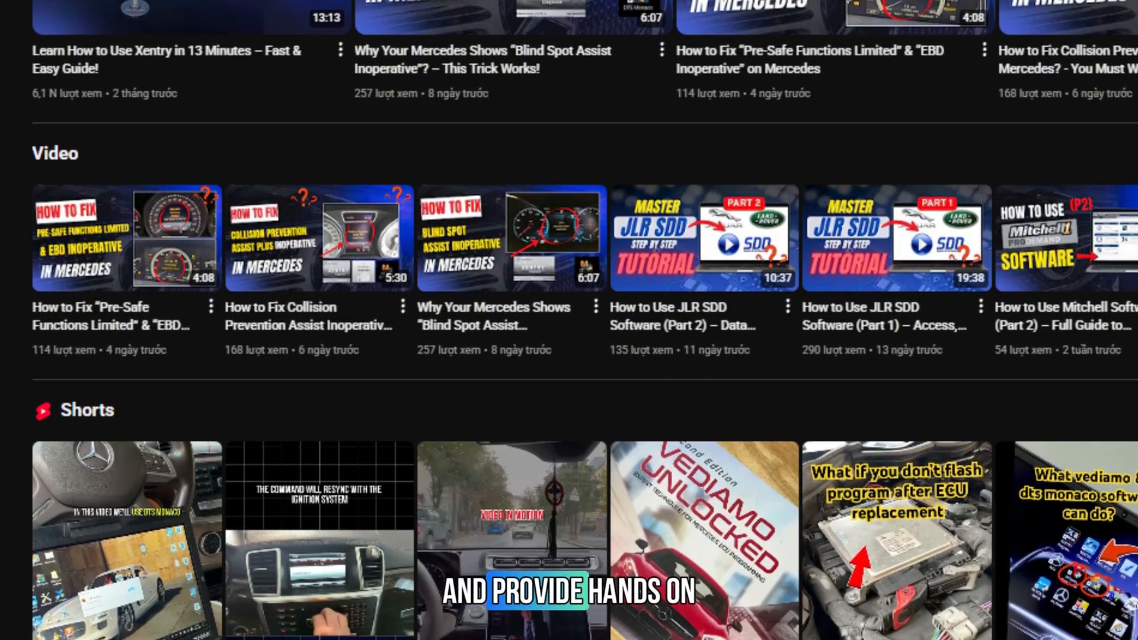
pyautogui.scroll(-3)
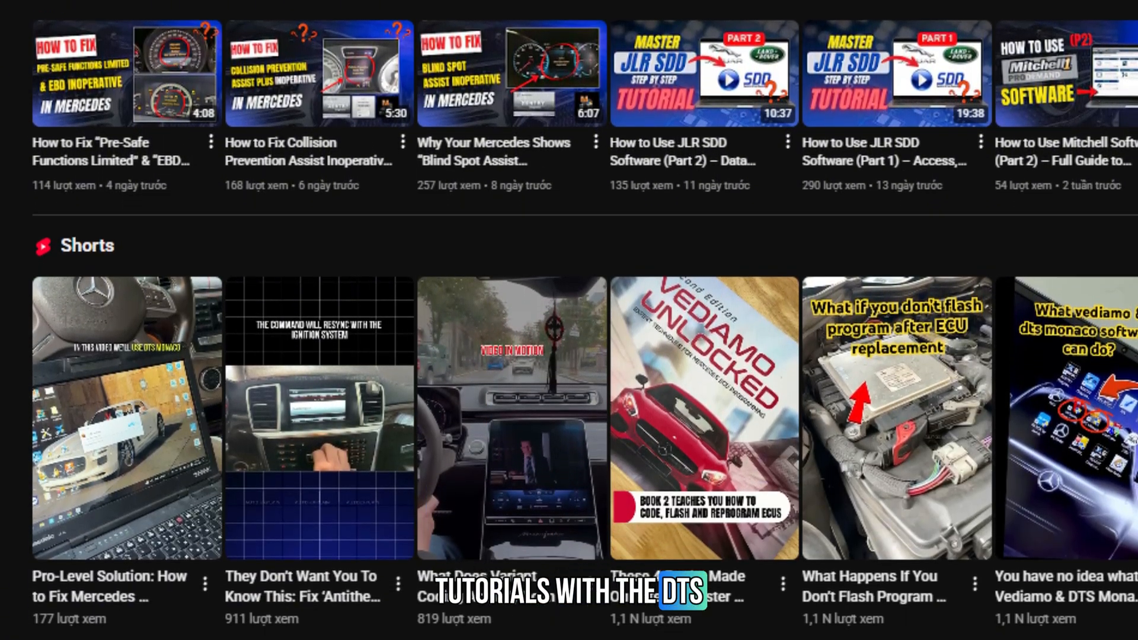